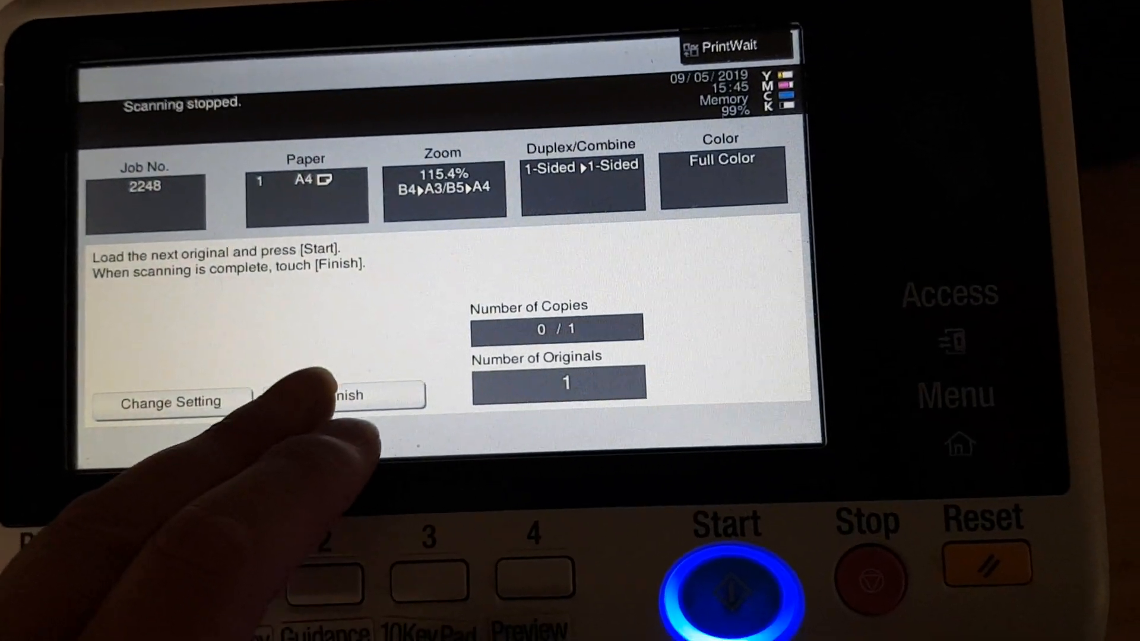
Finish scanning so job 2248 (full colour, A4, 115.4% zoom) goes to print.
click(342, 396)
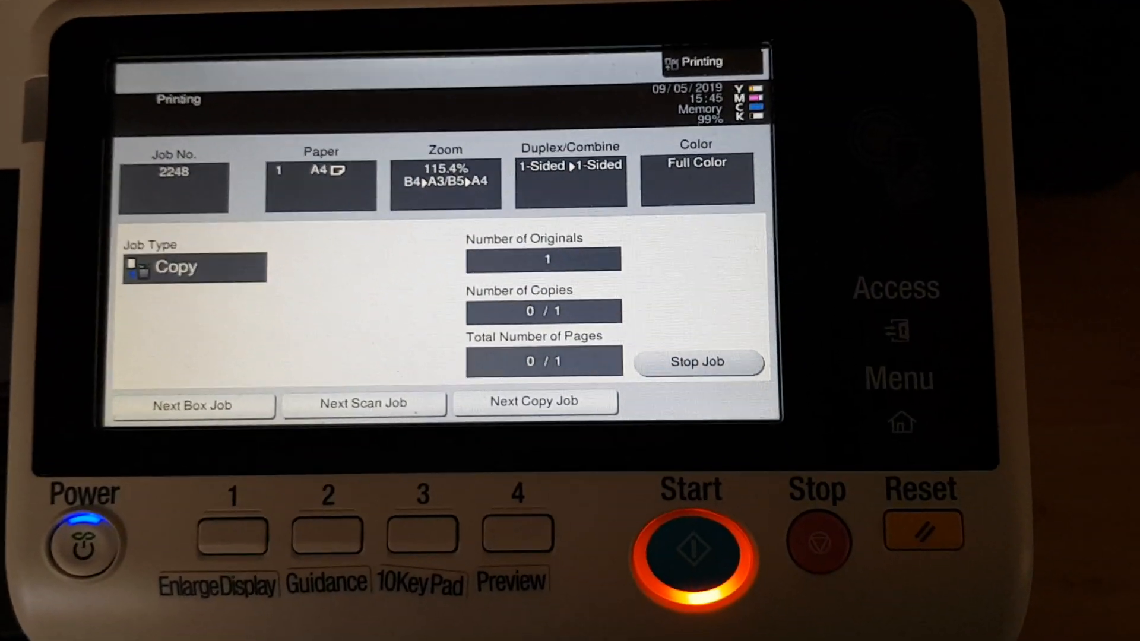